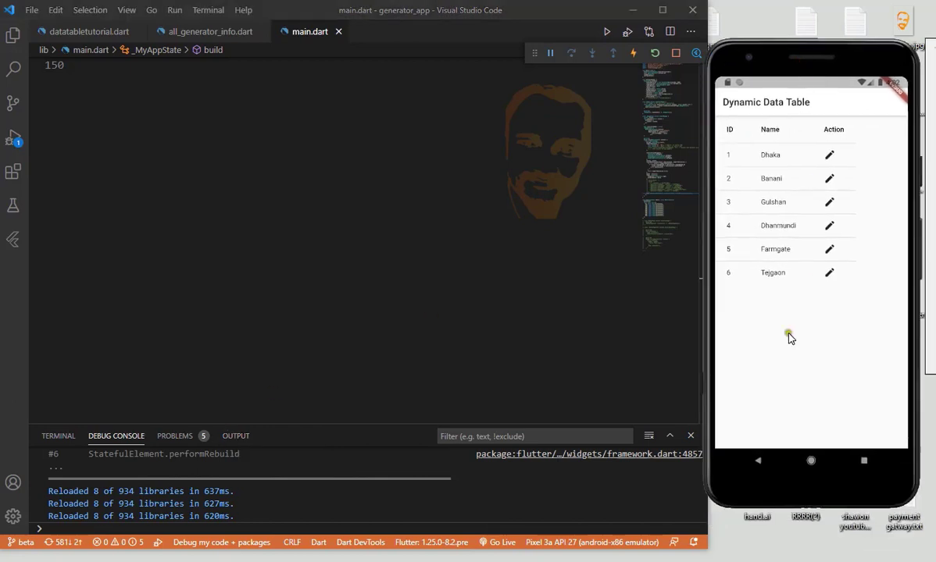
Open datatabletutorial.dart to show the Scaffold's build method with its empty Container.
{"action": "left_click", "coordinate": [87, 33]}
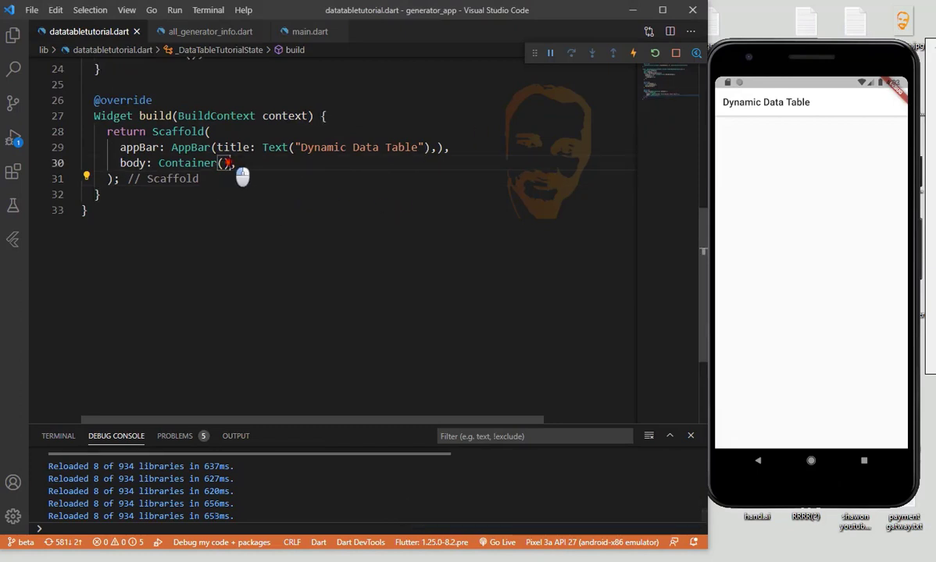
Replace the empty Container body with a DataTable widget and an empty list.
{"action": "double_click", "coordinate": [188, 162]}
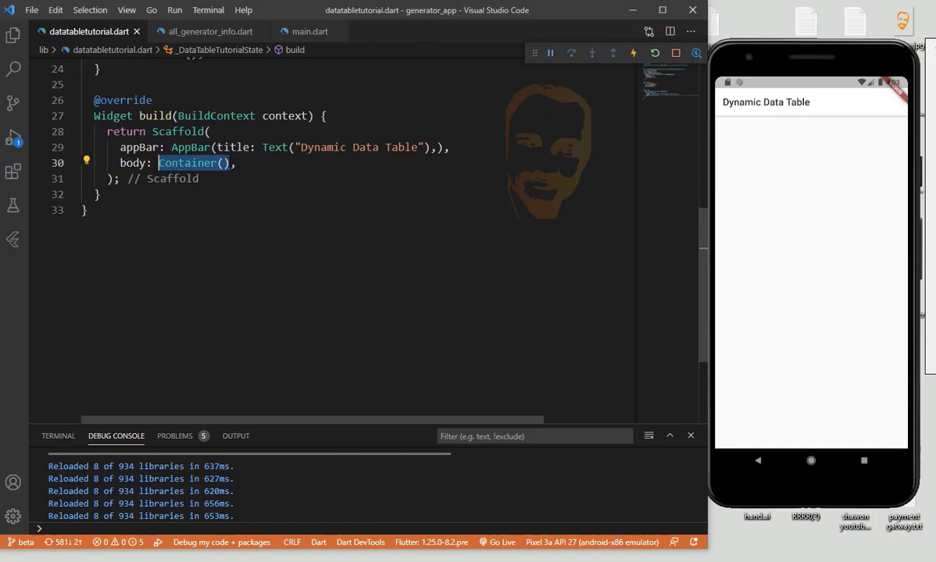
{"action": "type", "text": "D,"}
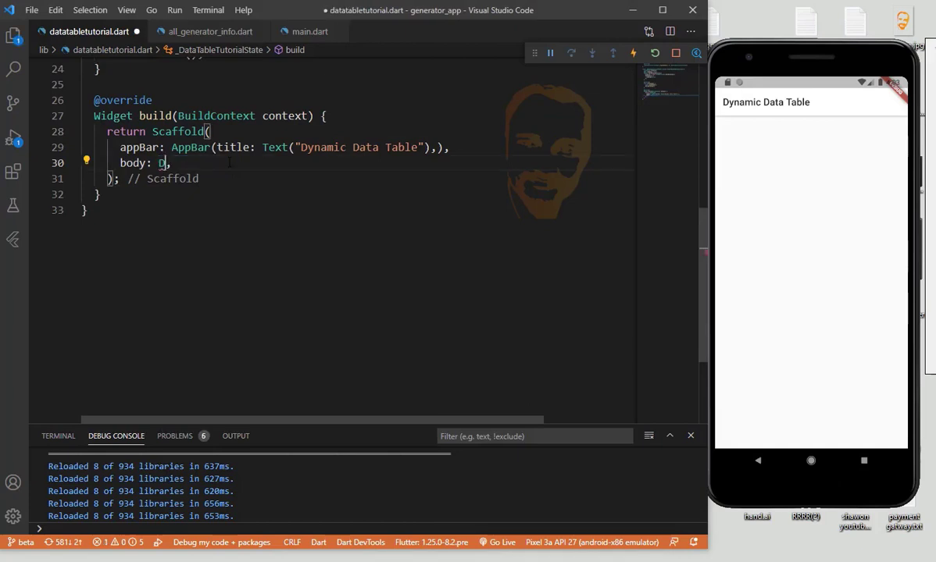
{"action": "type", "text": "ataTable("}
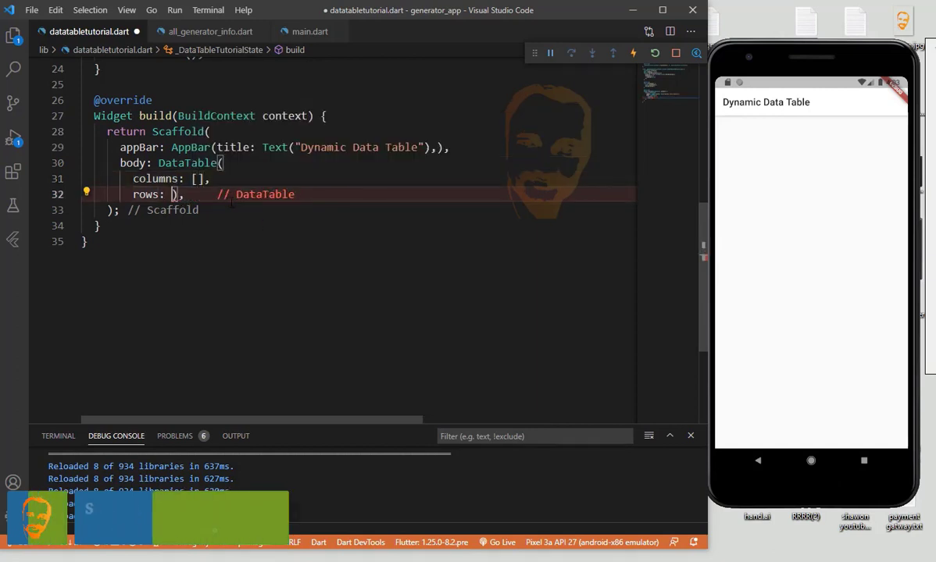
{"action": "type", "text": "[]"}
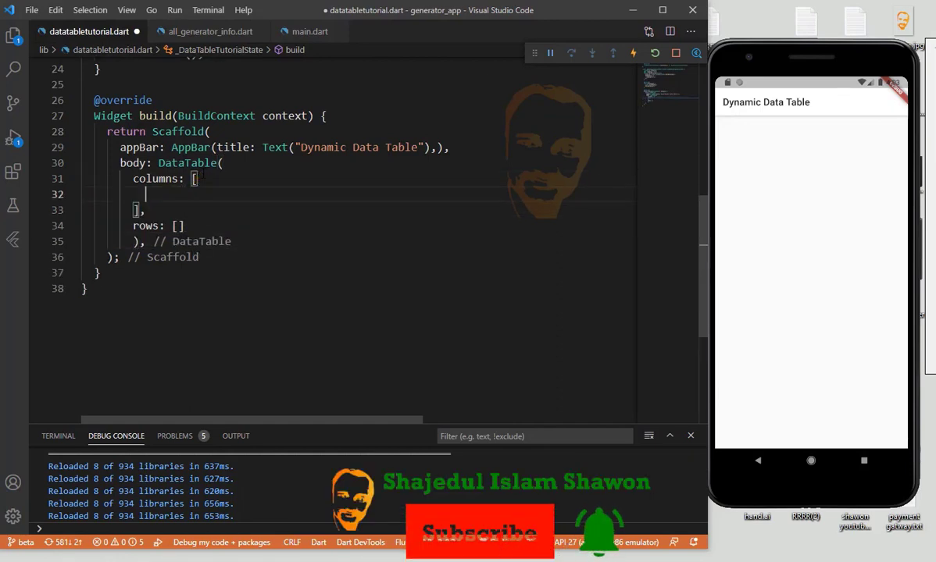
Add three DataColumns labelled Text("ID"), Name and Action.
{"action": "type", "text": "Data"}
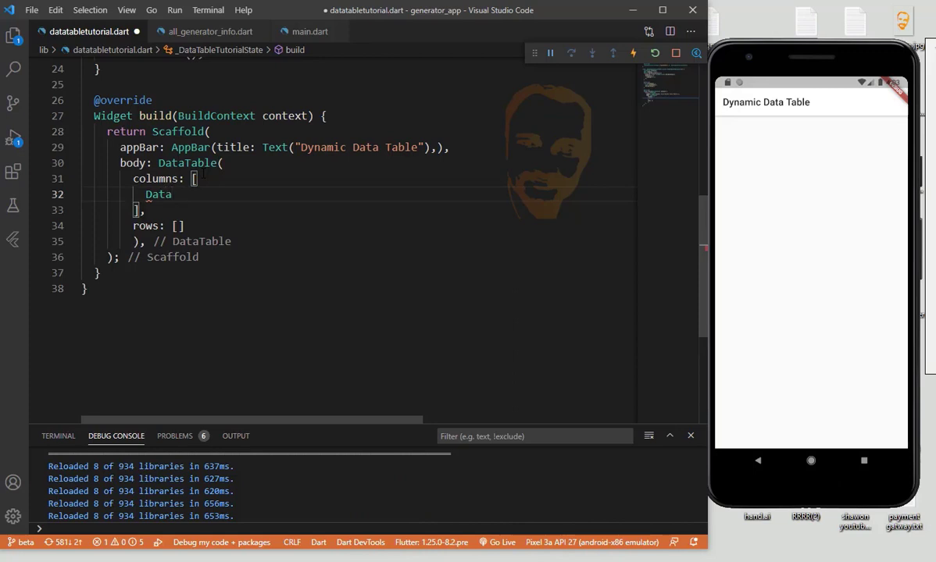
{"action": "left_click", "coordinate": [158, 194]}
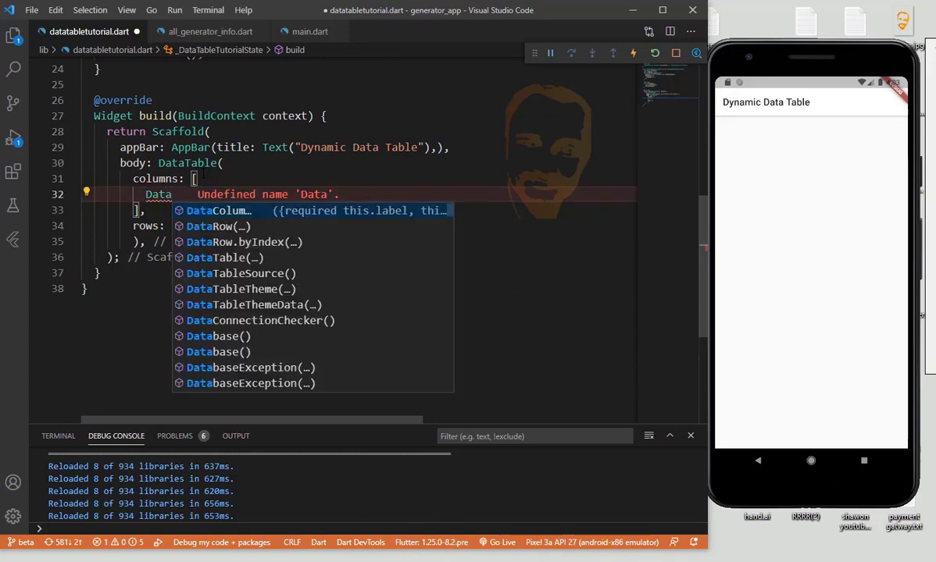
{"action": "left_click", "coordinate": [218, 210]}
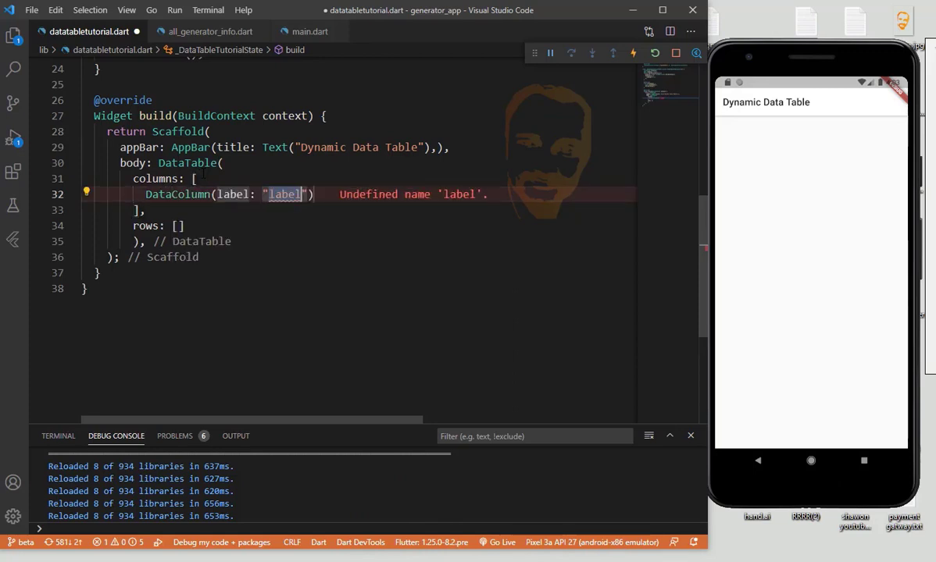
{"action": "key", "text": "Delete"}
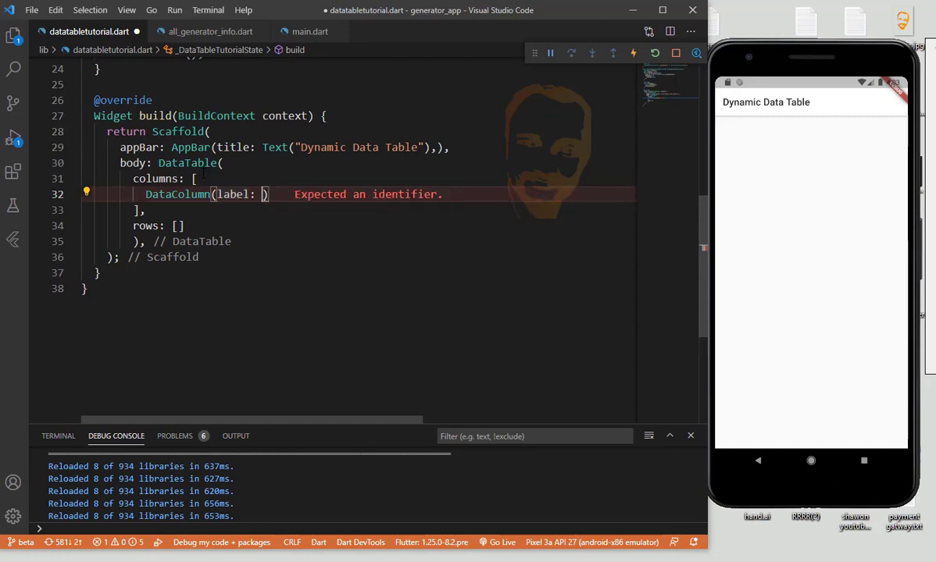
{"action": "type", "text": "Text()"}
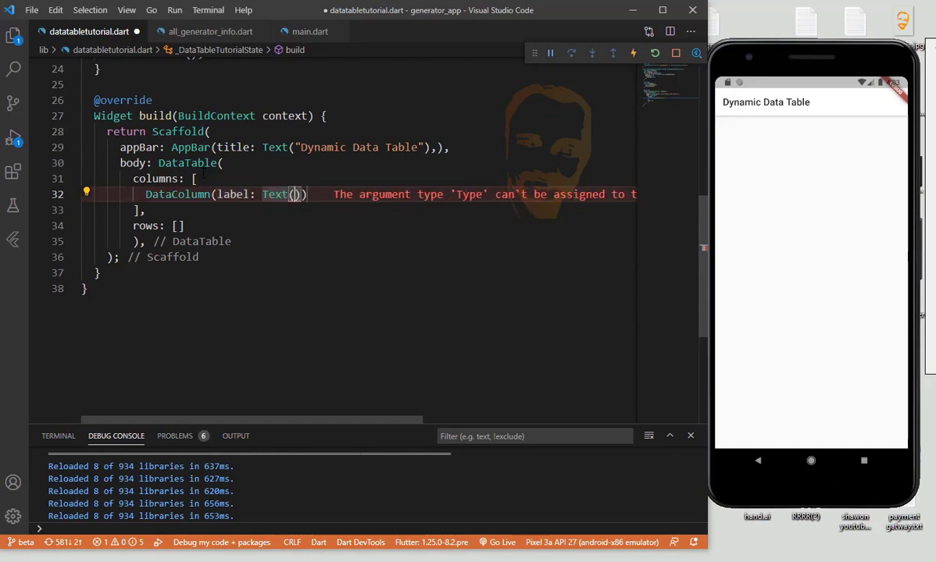
{"action": "type", "text": "\"ID\""}
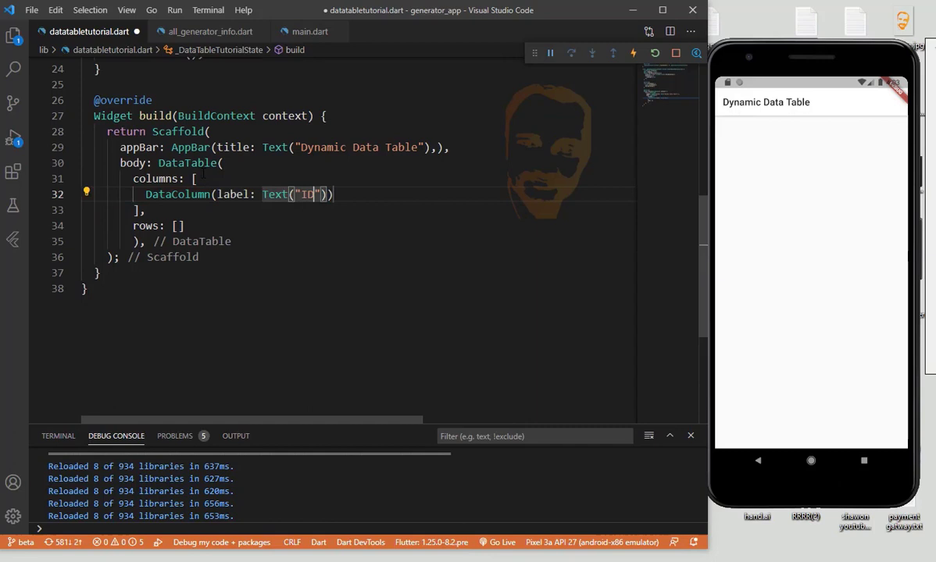
{"action": "left_click", "coordinate": [334, 195]}
{"action": "type", "text": ","}
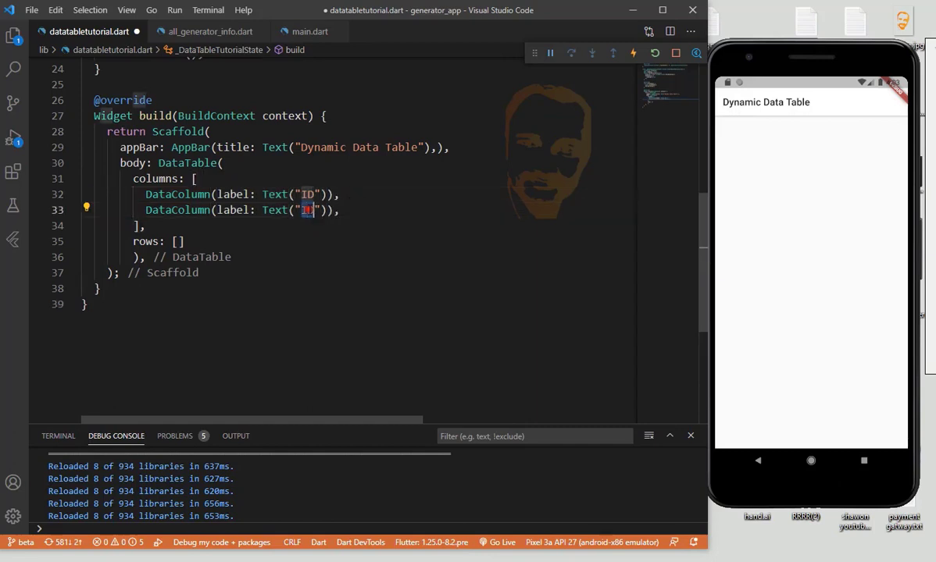
{"action": "type", "text": "Name"}
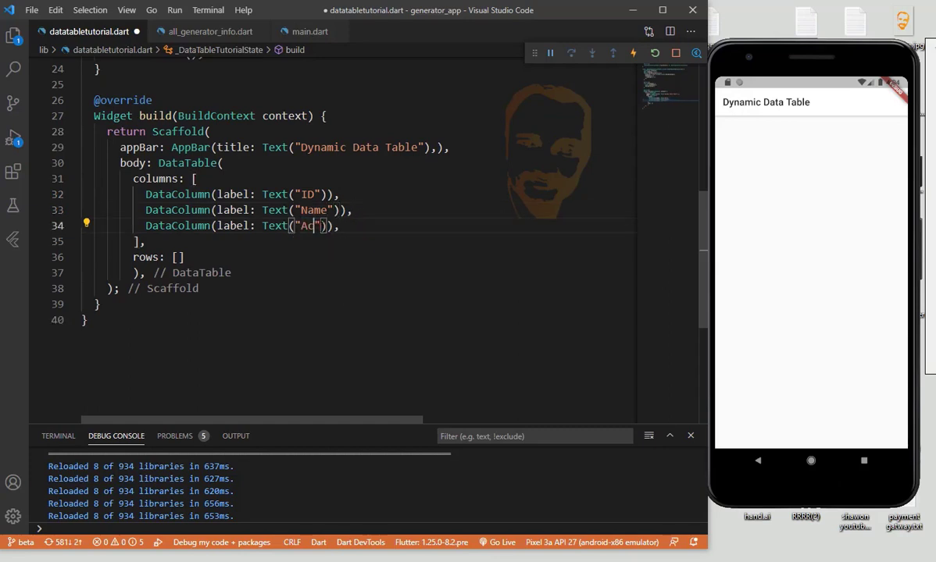
{"action": "type", "text": "tion"}
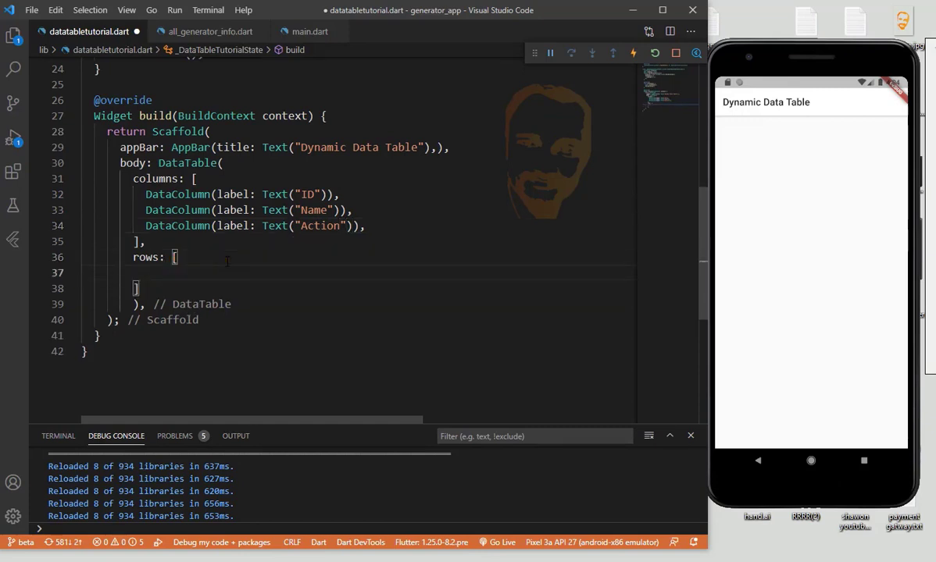
Add a DataRow whose first DataCell shows Text "1".
{"action": "type", "text": "Data"}
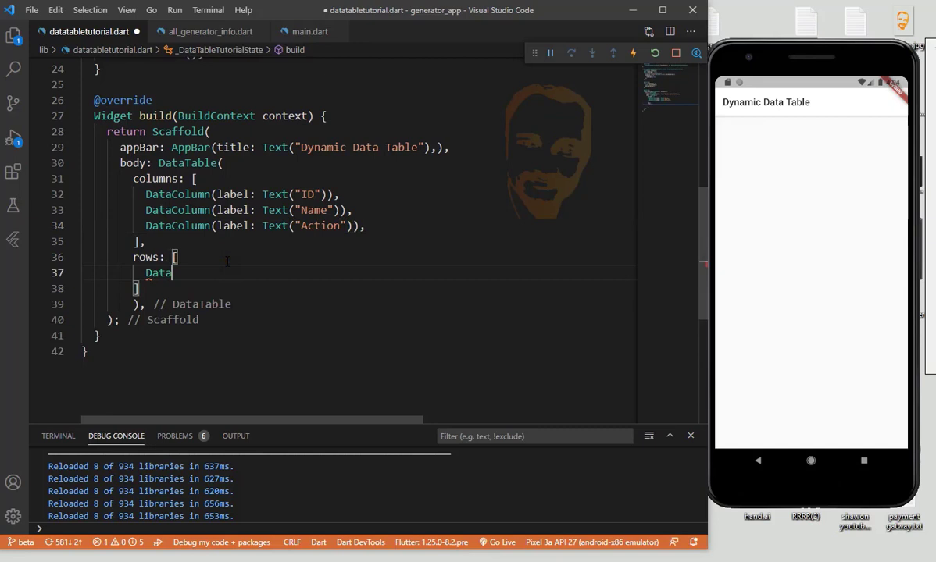
{"action": "type", "text": "Row(cells: cells)"}
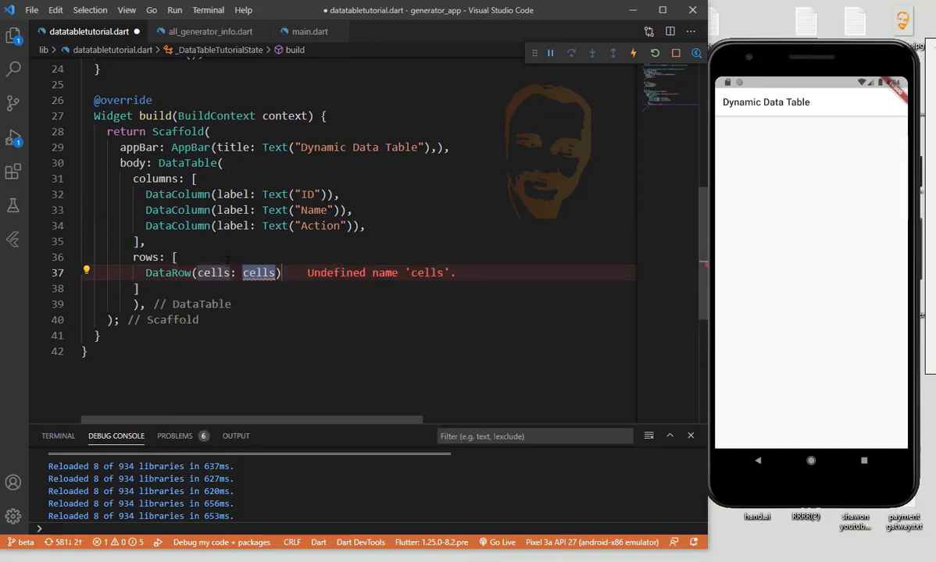
{"action": "type", "text": "[]"}
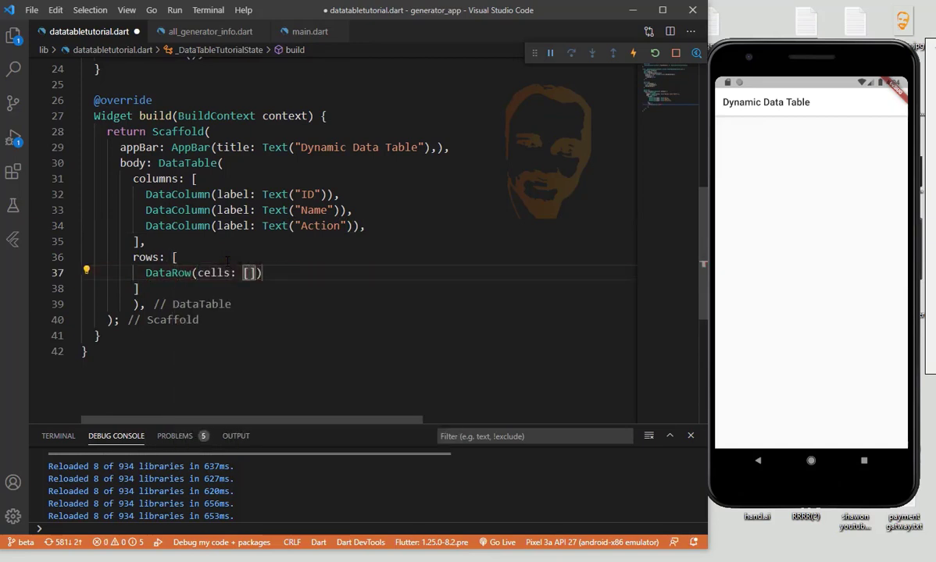
{"action": "type", "text": "Da"}
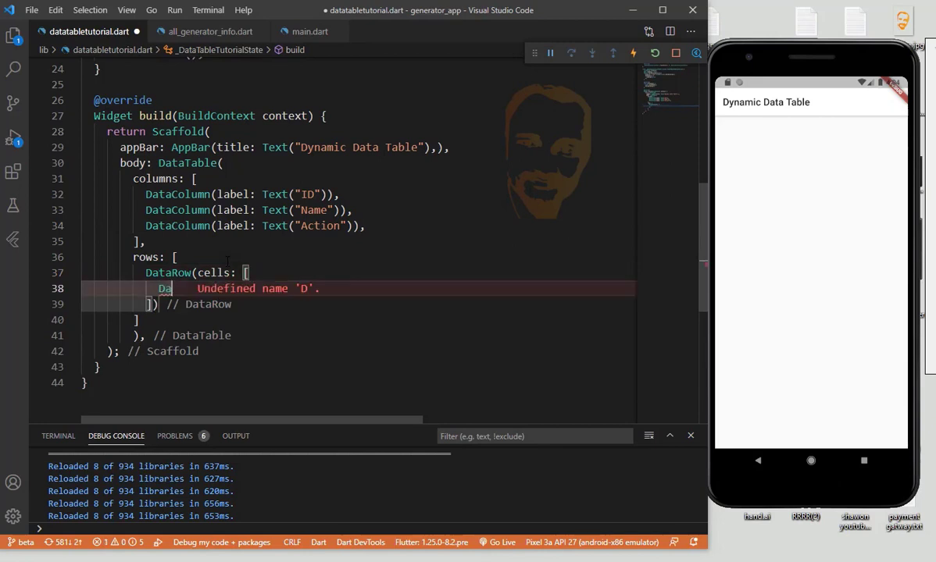
{"action": "type", "text": "taCe"}
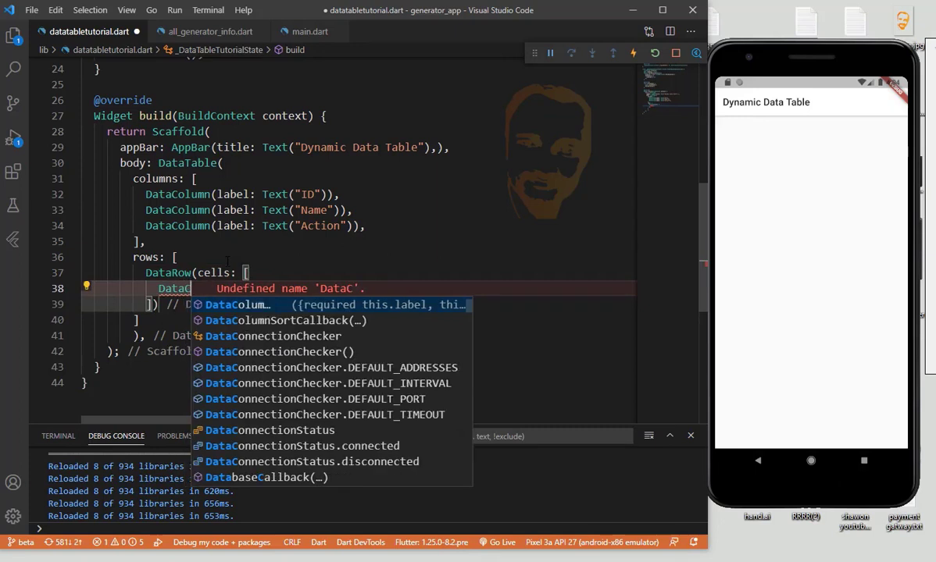
{"action": "type", "text": "ell(child),"}
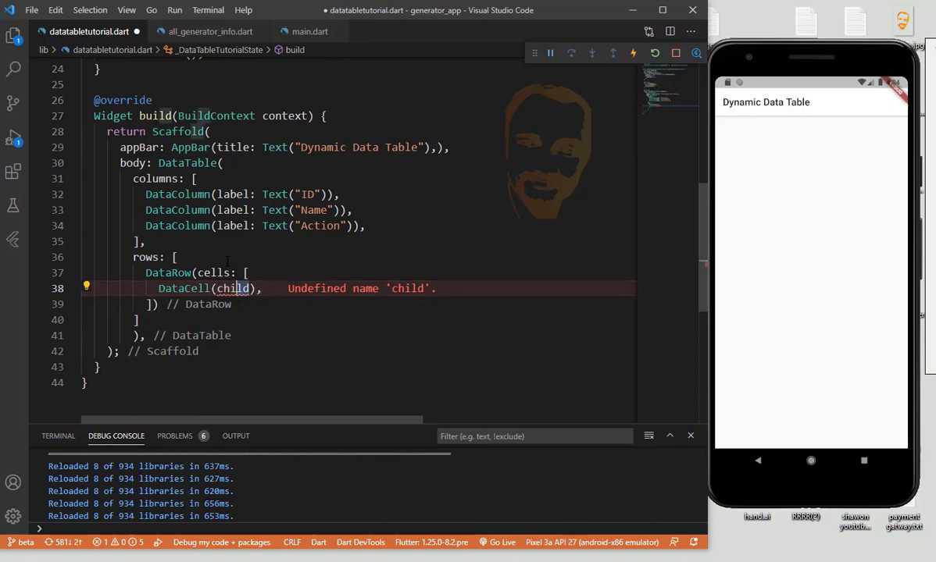
{"action": "type", "text": "Text(\""}
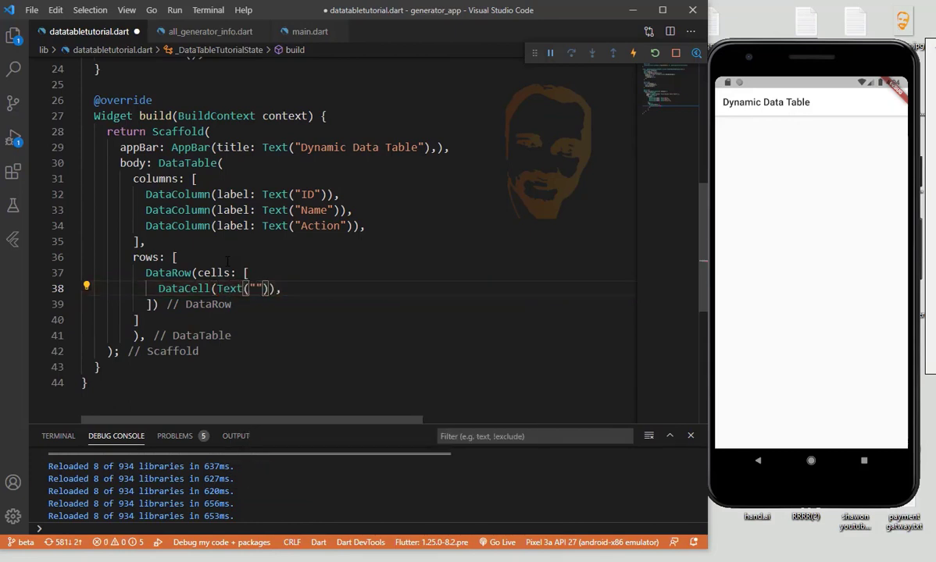
{"action": "type", "text": "1"}
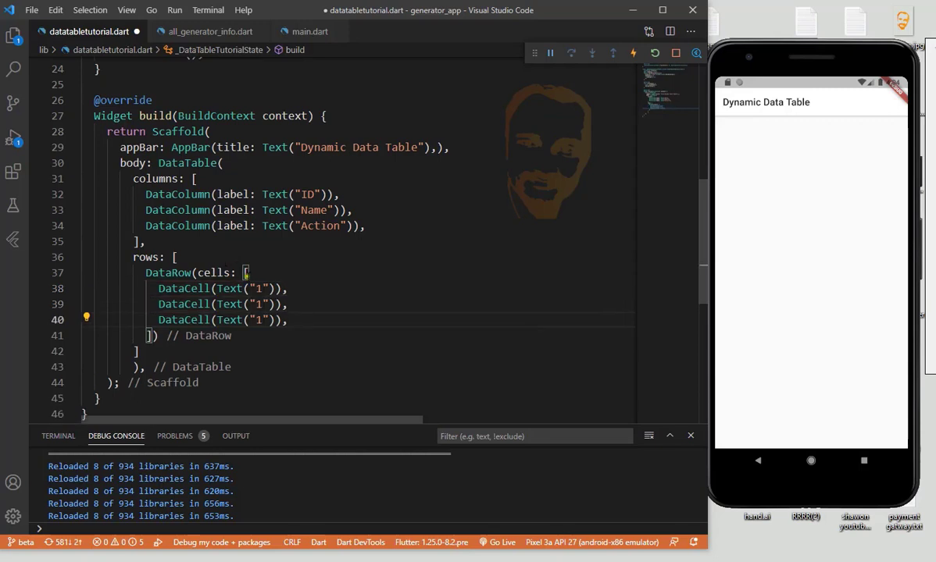
Fill the row's other cells with the name 'Shawon' and an Icons.edit icon.
{"action": "type", "text": "Shawon"}
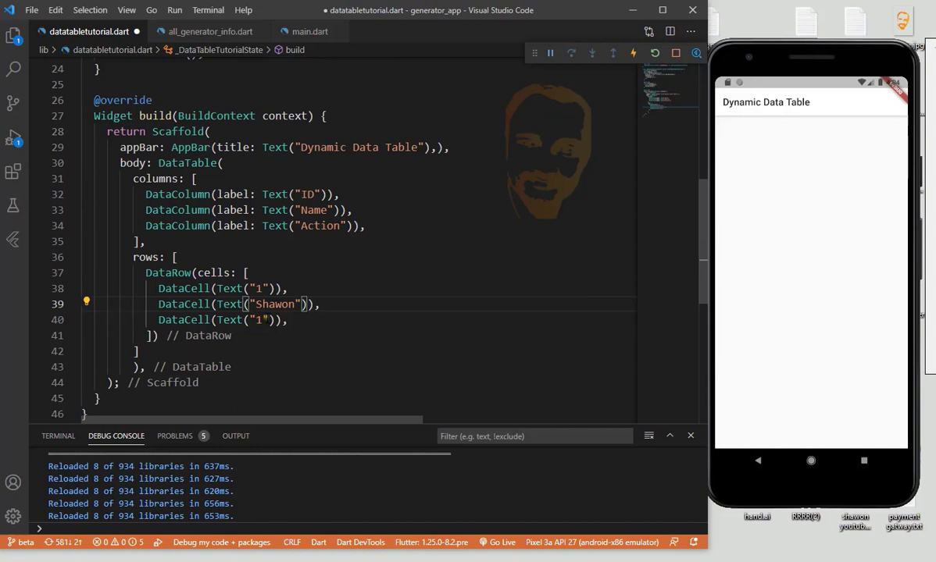
{"action": "double_click", "coordinate": [229, 319]}
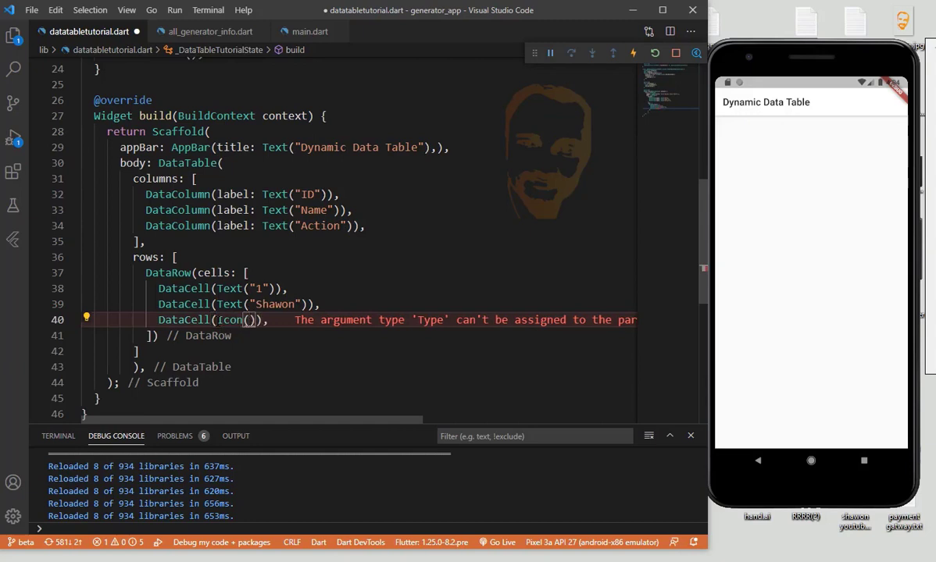
{"action": "type", "text": "Icons.e"}
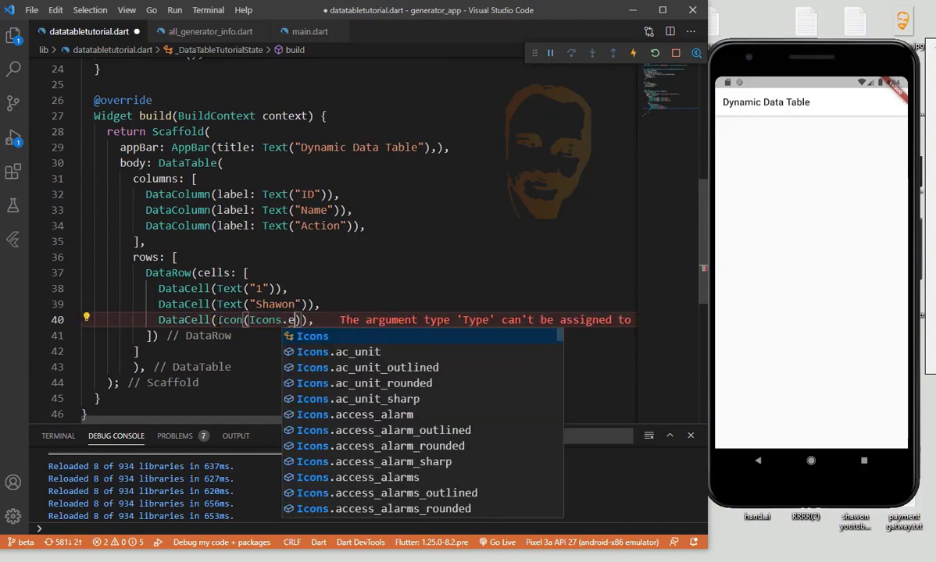
{"action": "type", "text": "dd"}
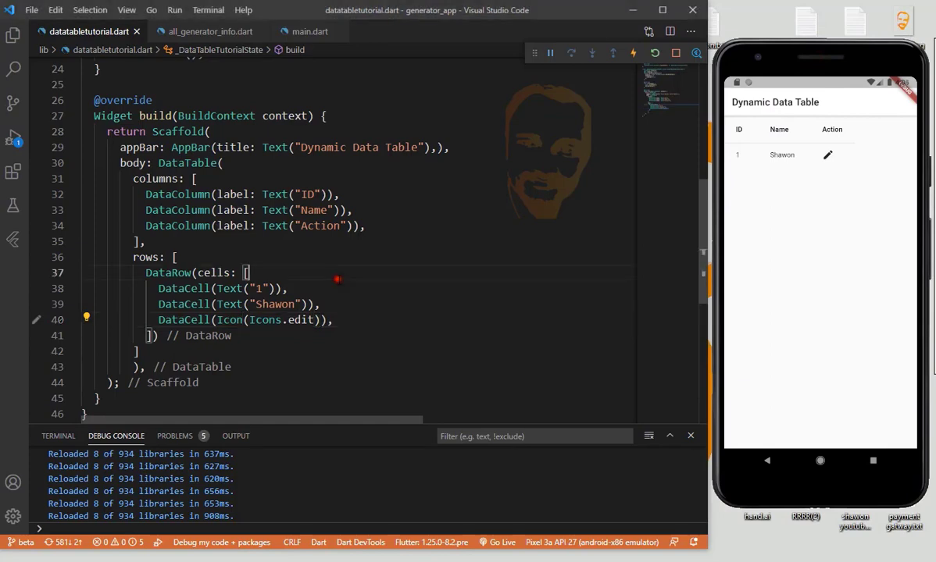
{"action": "scroll", "scroll_direction": "up", "scroll_amount": 3}
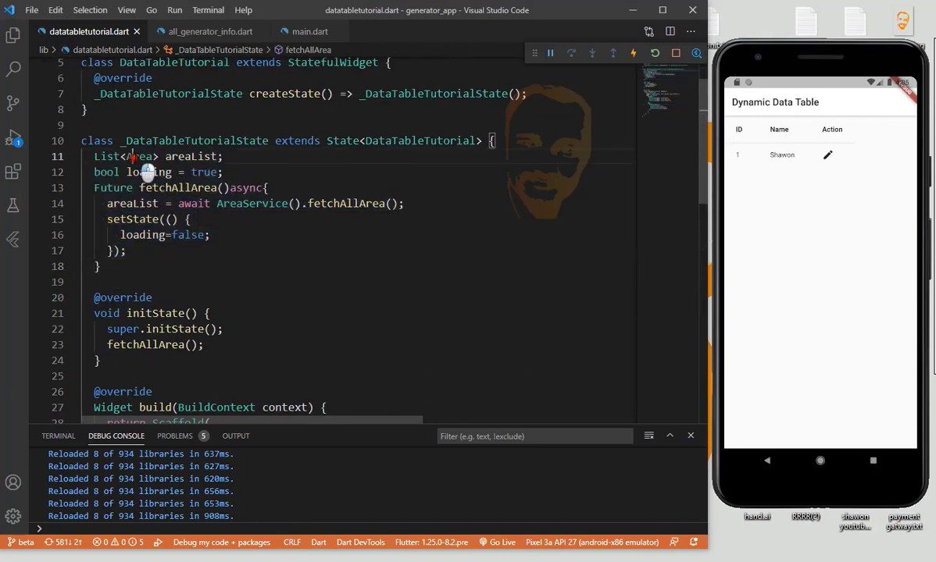
{"action": "mouse_move", "coordinate": [139, 156]}
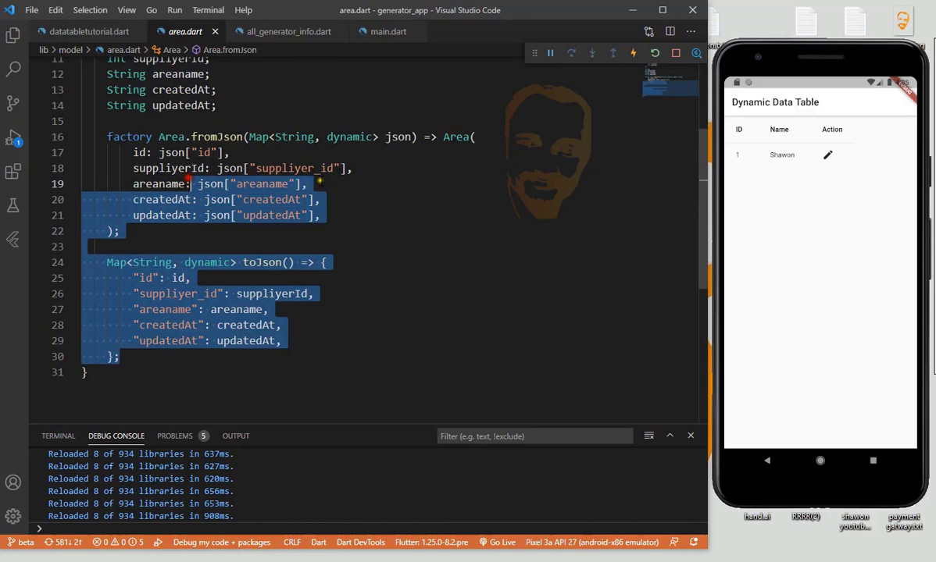
{"action": "left_click", "coordinate": [86, 31]}
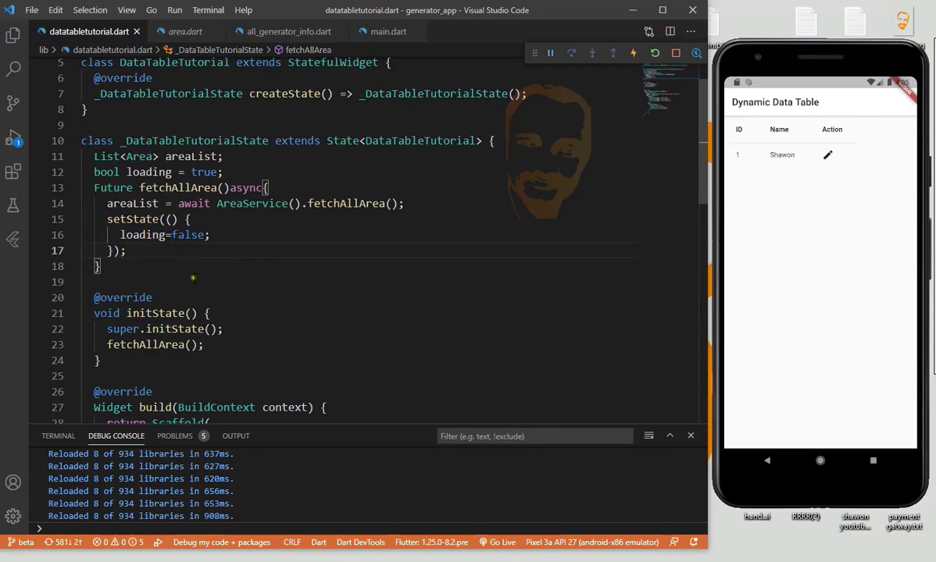
{"action": "mouse_move", "coordinate": [307, 246]}
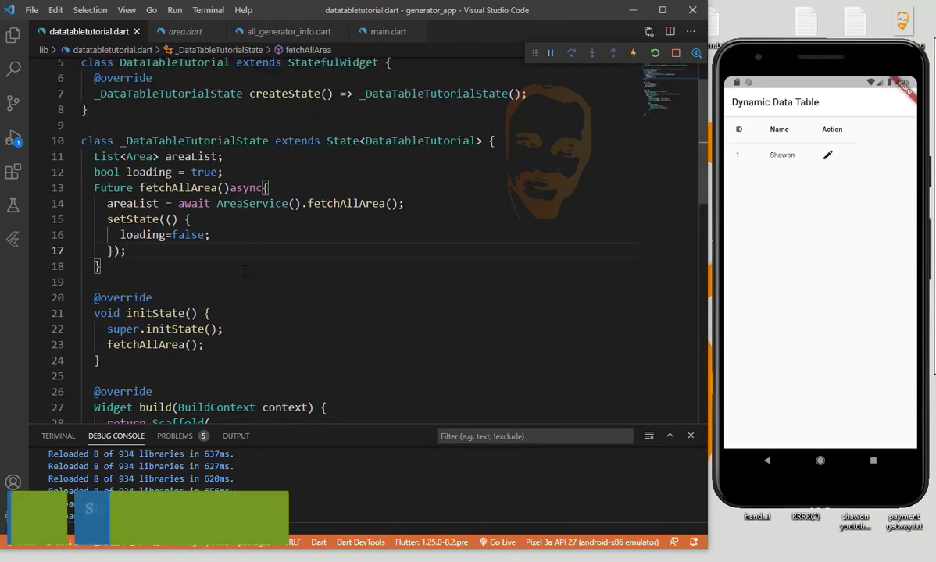
{"action": "scroll", "scroll_direction": "down", "scroll_amount": 3}
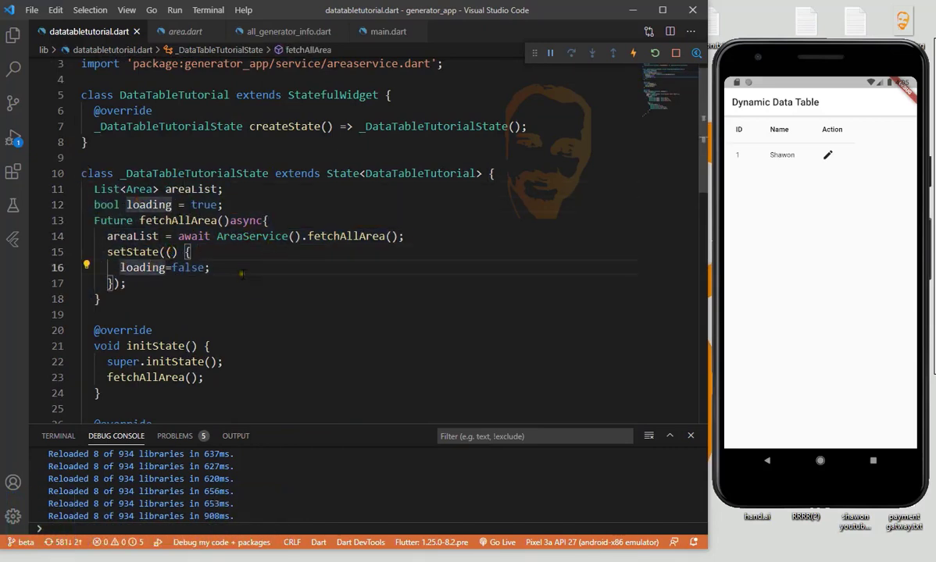
{"action": "scroll", "scroll_direction": "down", "scroll_amount": 3}
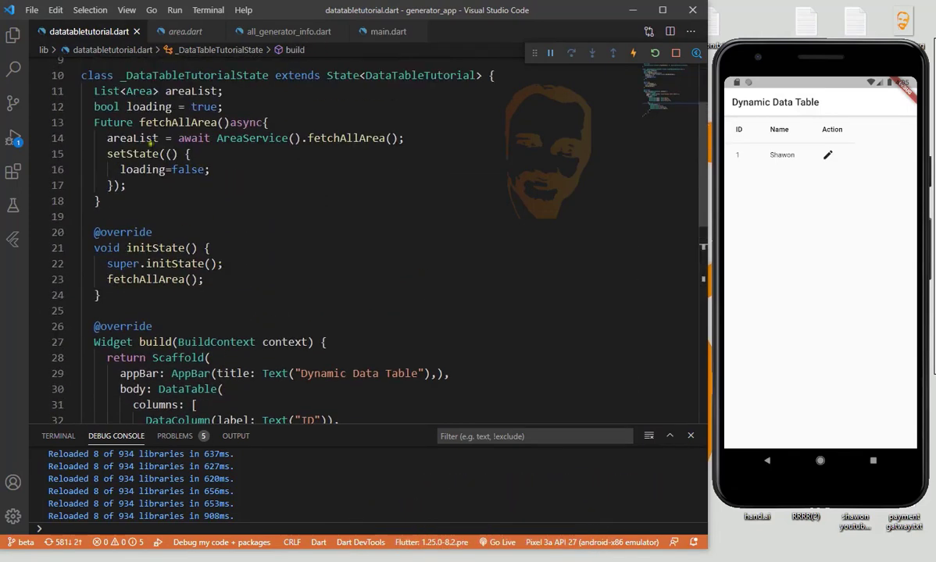
{"action": "scroll", "scroll_direction": "down", "scroll_amount": 3}
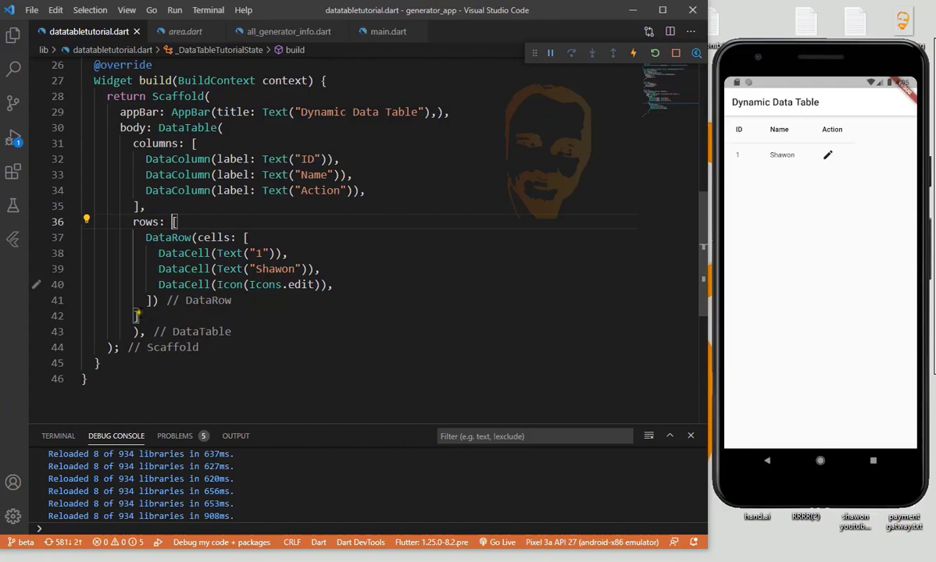
Replace the hardcoded rows list with areaList.map<DataRow>.
{"action": "left_click_drag", "start_coordinate": [145, 237], "coordinate": [145, 315]}
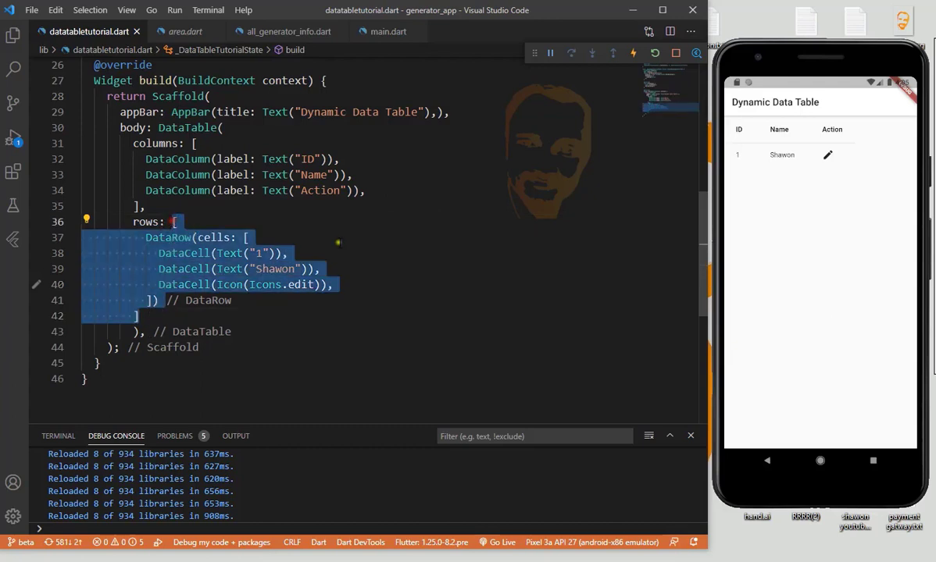
{"action": "type", "text": "areaList"}
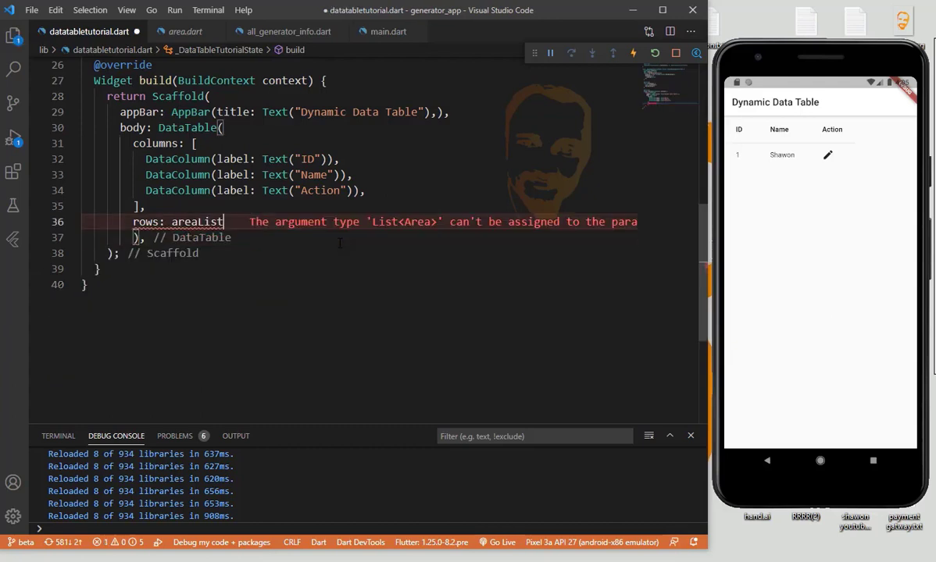
{"action": "type", "text": ".map((e) => null"}
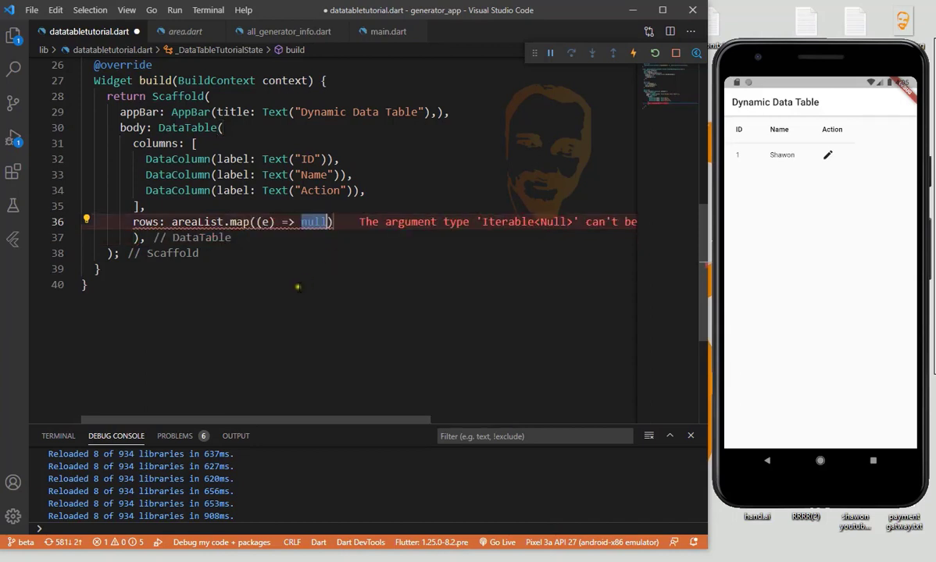
{"action": "type", "text": "<>"}
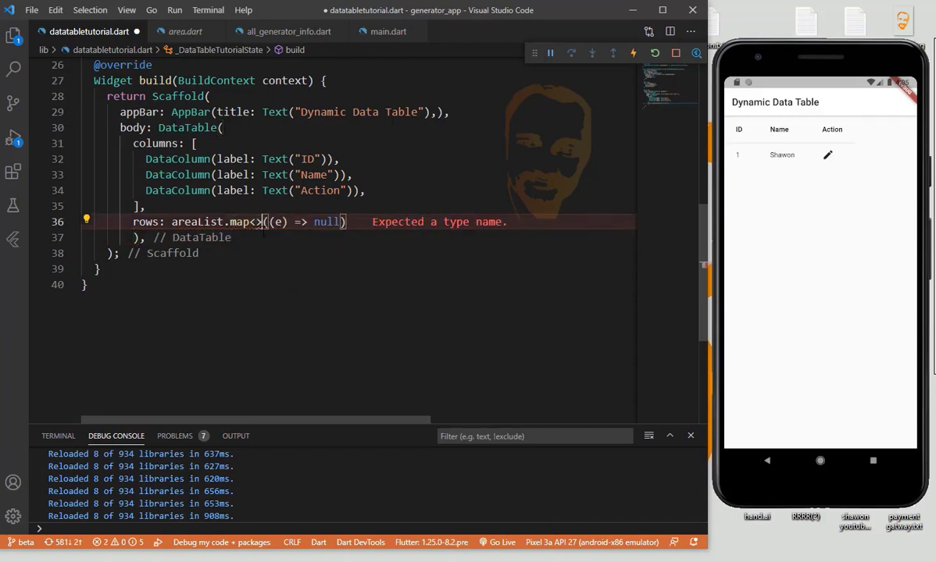
{"action": "type", "text": "DataRow"}
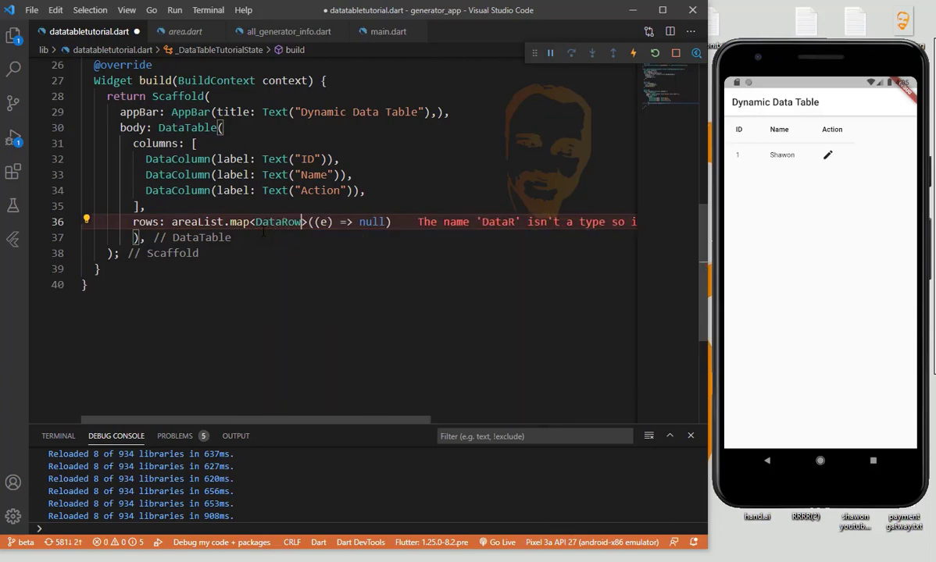
Make the map callback return DataRow(cells: []) with a new line inside the cells list.
{"action": "double_click", "coordinate": [372, 221]}
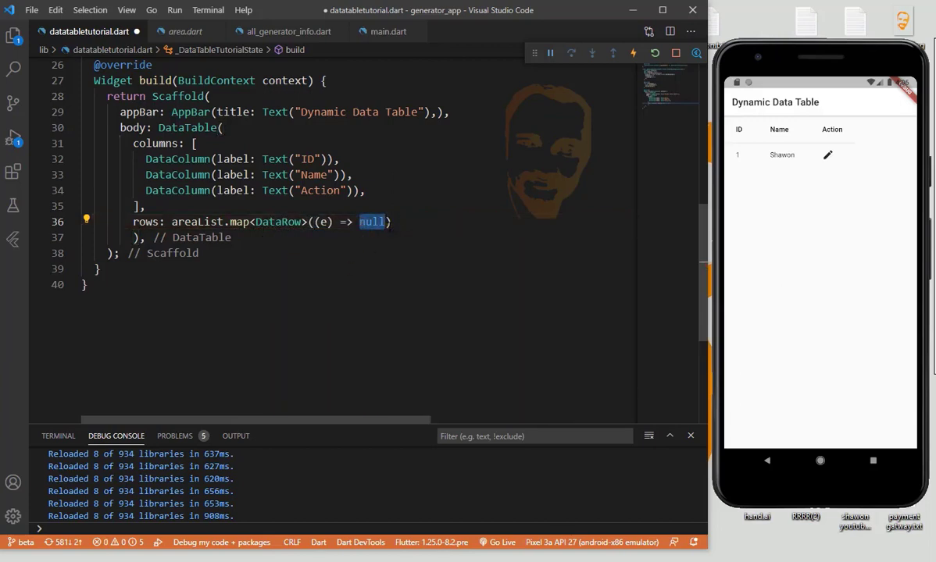
{"action": "type", "text": "Da"}
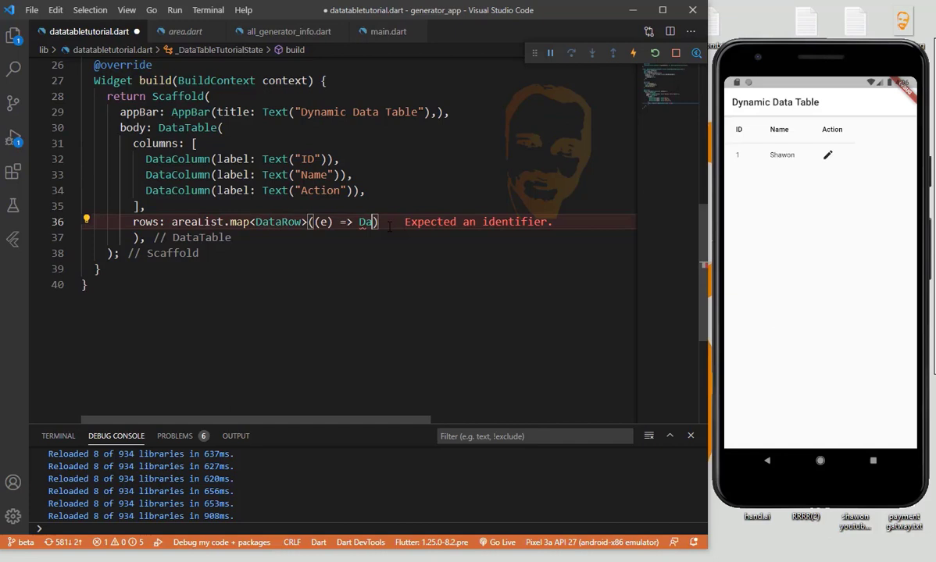
{"action": "type", "text": "ta"}
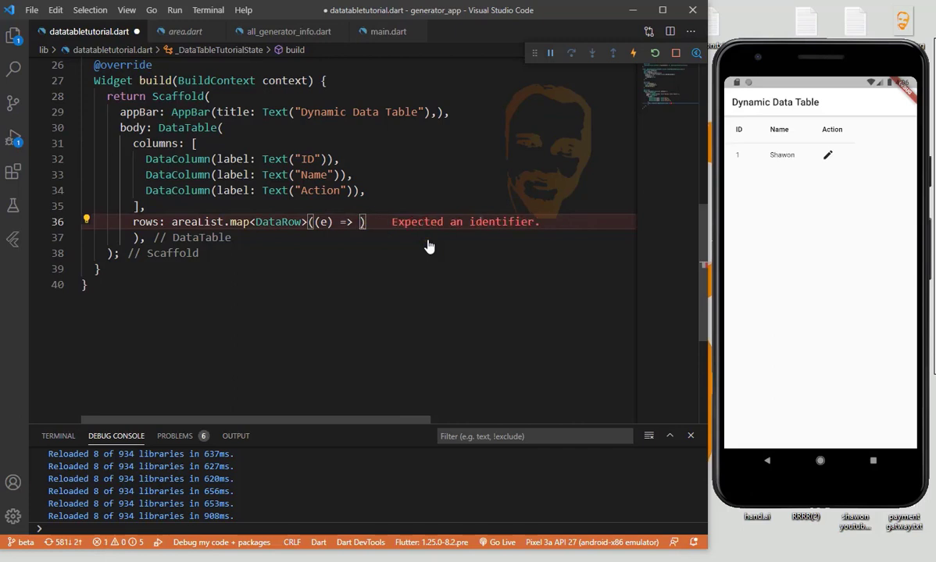
{"action": "type", "text": "DataR"}
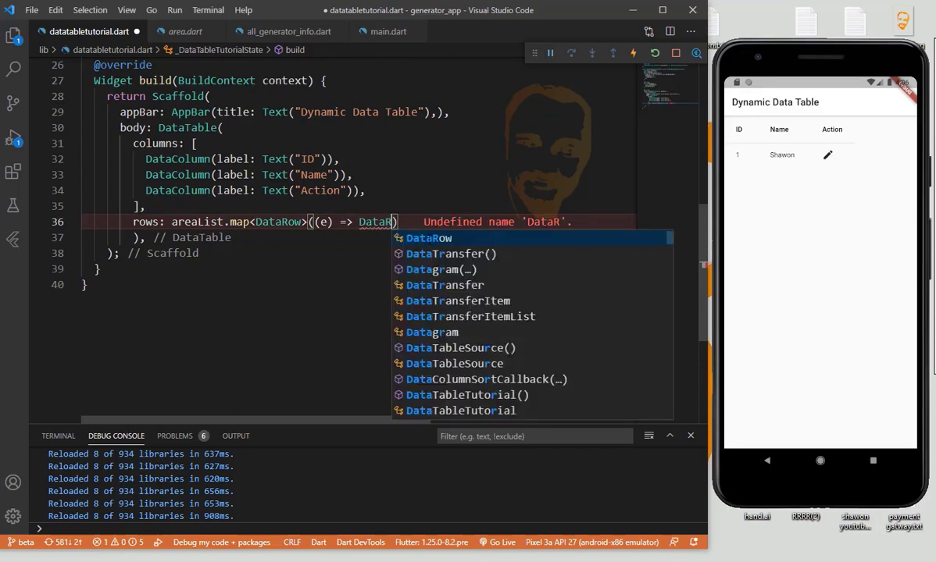
{"action": "left_click", "coordinate": [428, 239]}
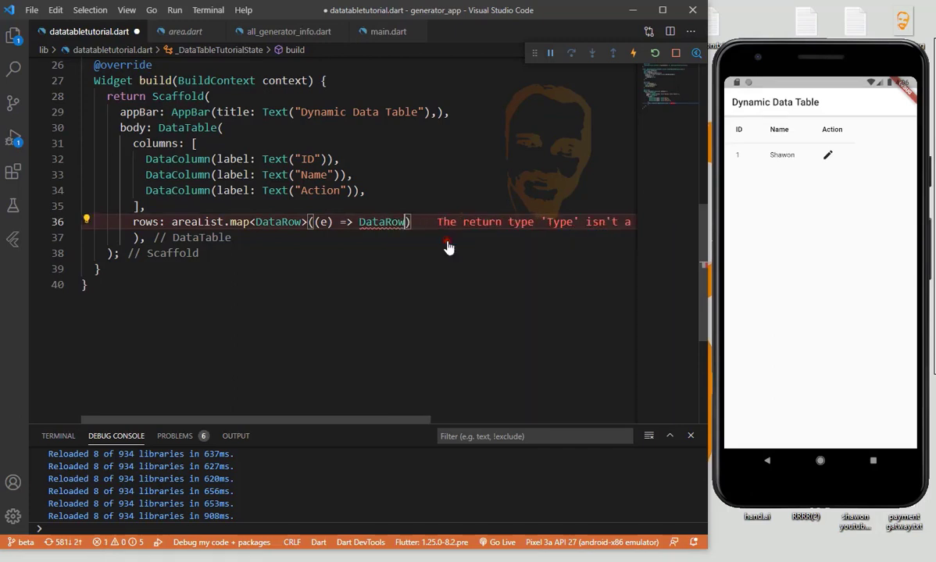
{"action": "type", "text": "cells:"}
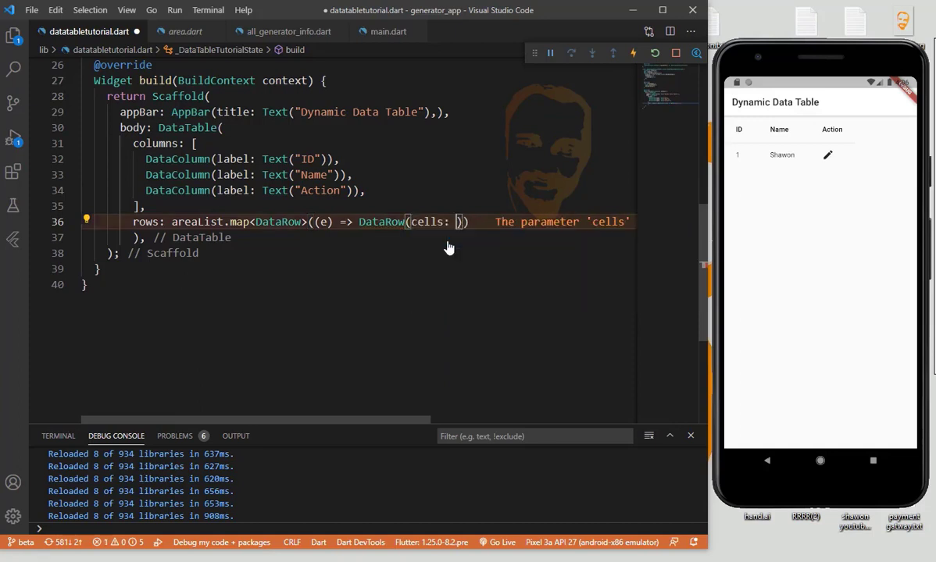
{"action": "type", "text": "[]"}
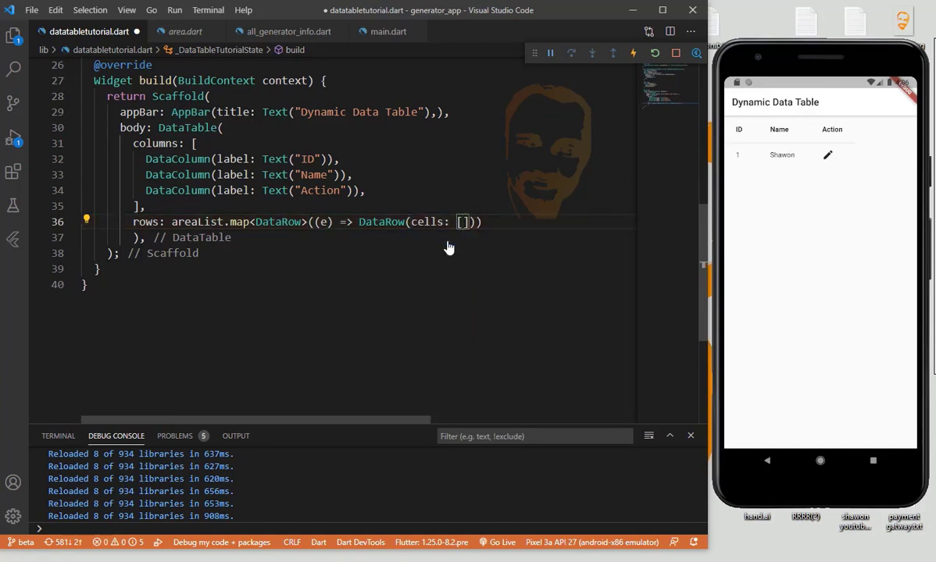
{"action": "key", "text": "Enter"}
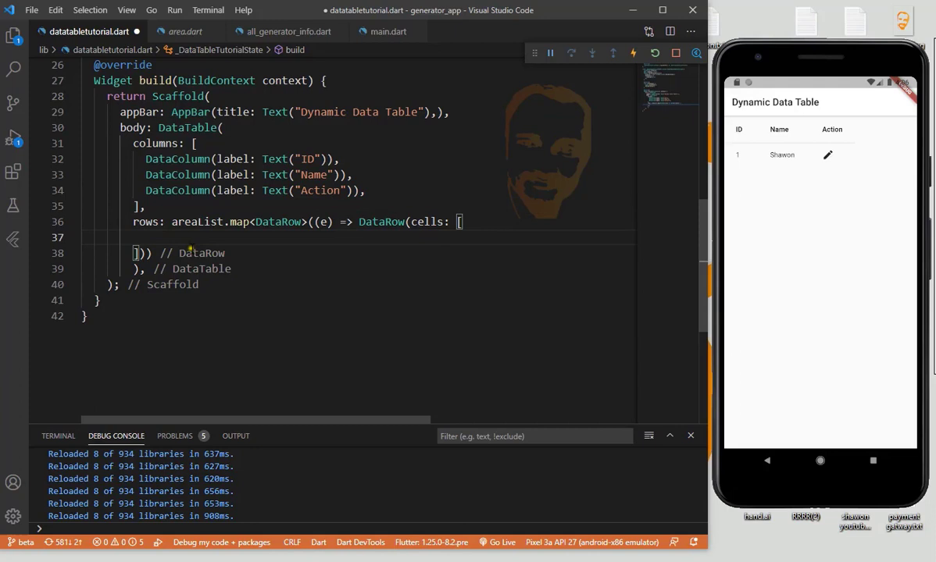
Add DataCells for element.id.toString() and element.areaname, then begin an Icon cell.
{"action": "type", "text": "DataCell(child"}
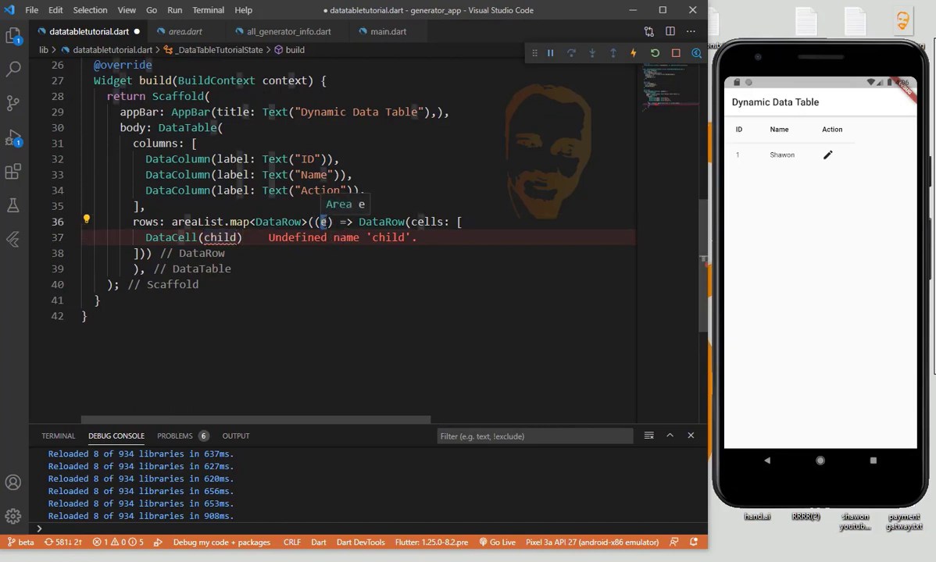
{"action": "type", "text": "lement"}
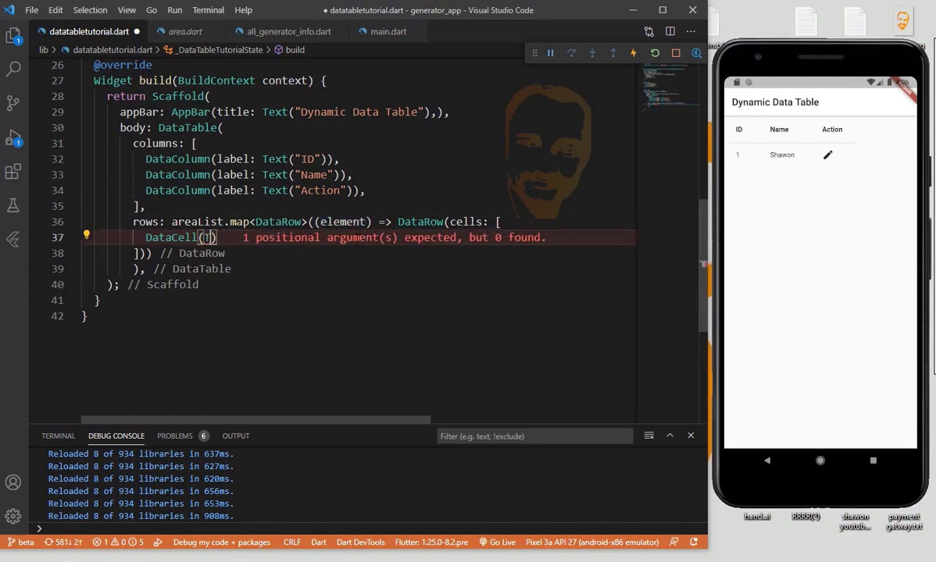
{"action": "type", "text": "Text("}
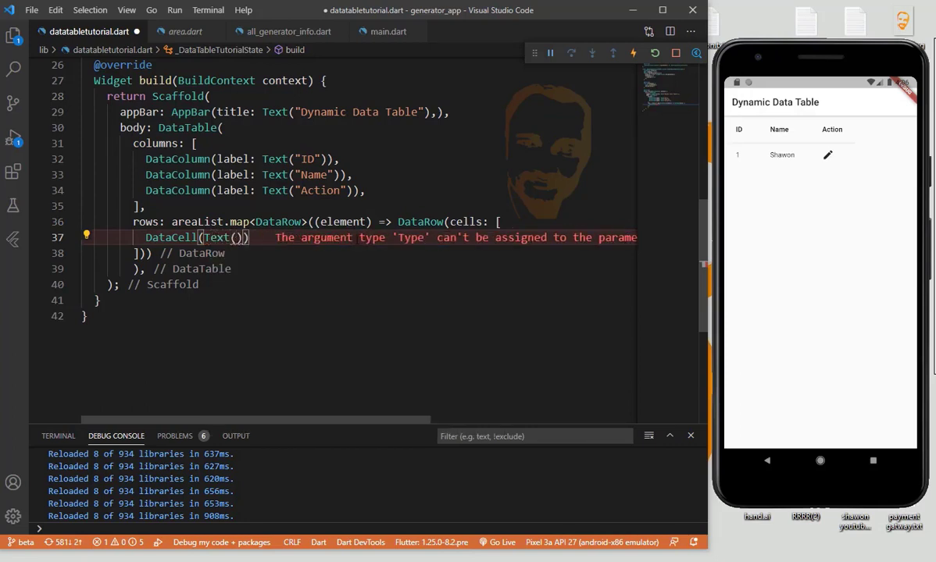
{"action": "type", "text": "element.id"}
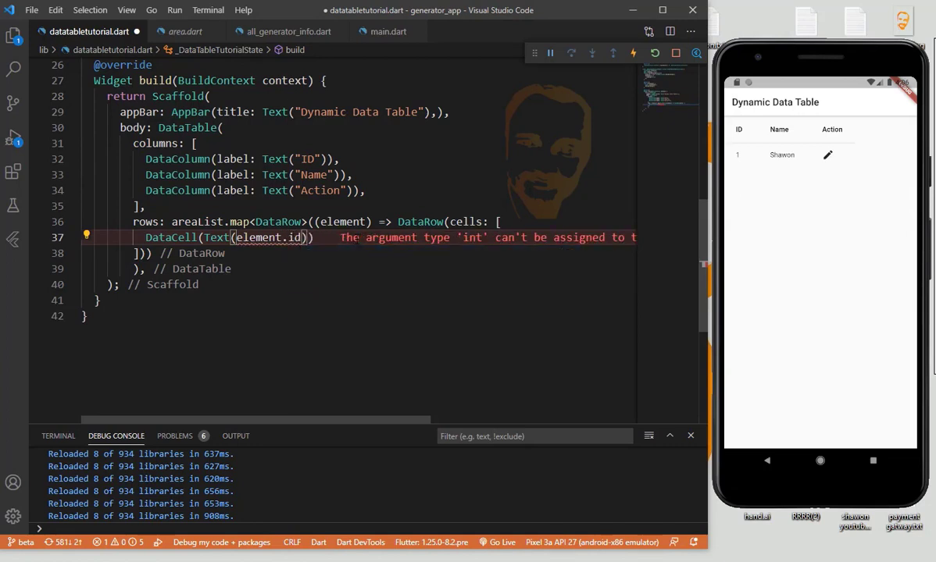
{"action": "type", "text": ".toString()"}
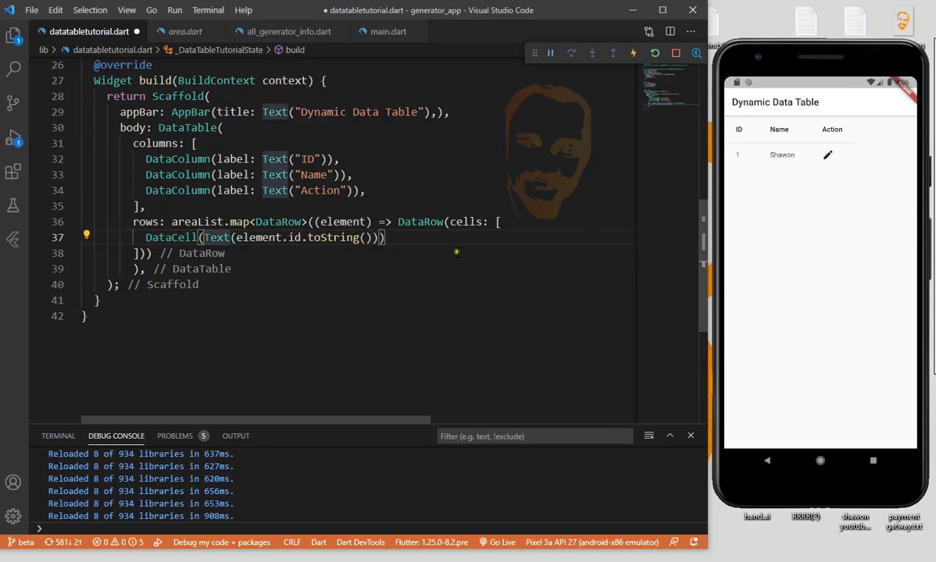
{"action": "type", "text": ","}
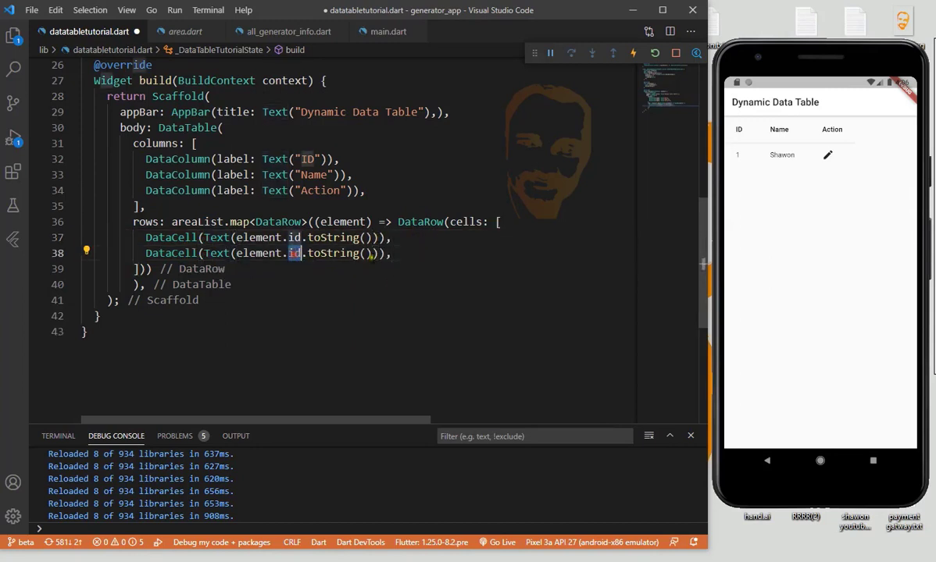
{"action": "type", "text": "a"}
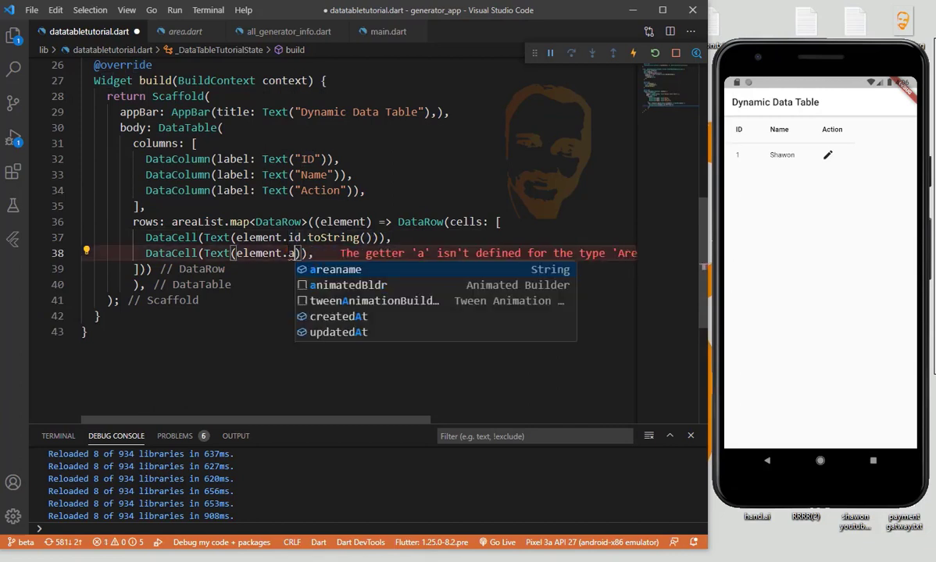
{"action": "left_click", "coordinate": [334, 270]}
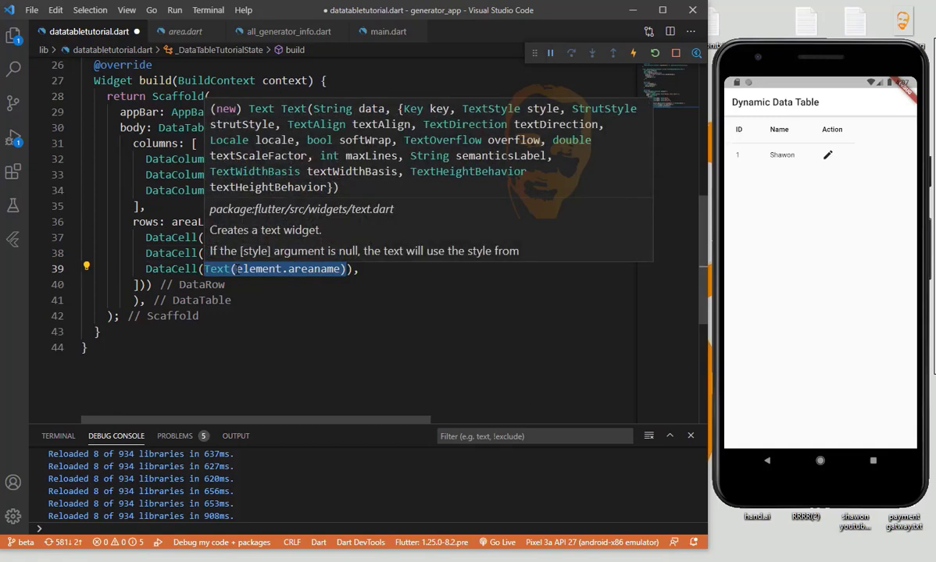
{"action": "type", "text": "Icon()),"}
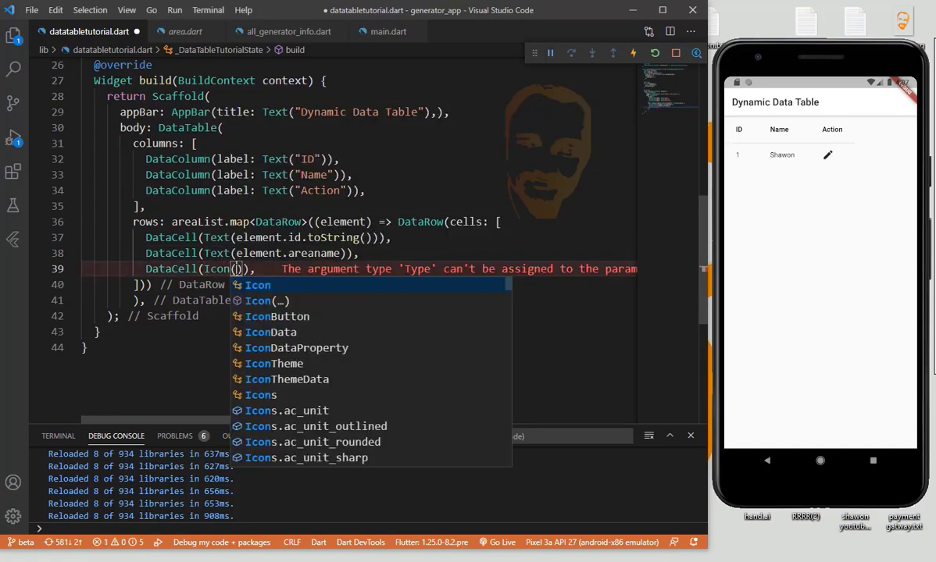
Complete the Icons.edit cell, undo the misplaced .to, and start .toList() after map.
{"action": "type", "text": "Icons.edit"}
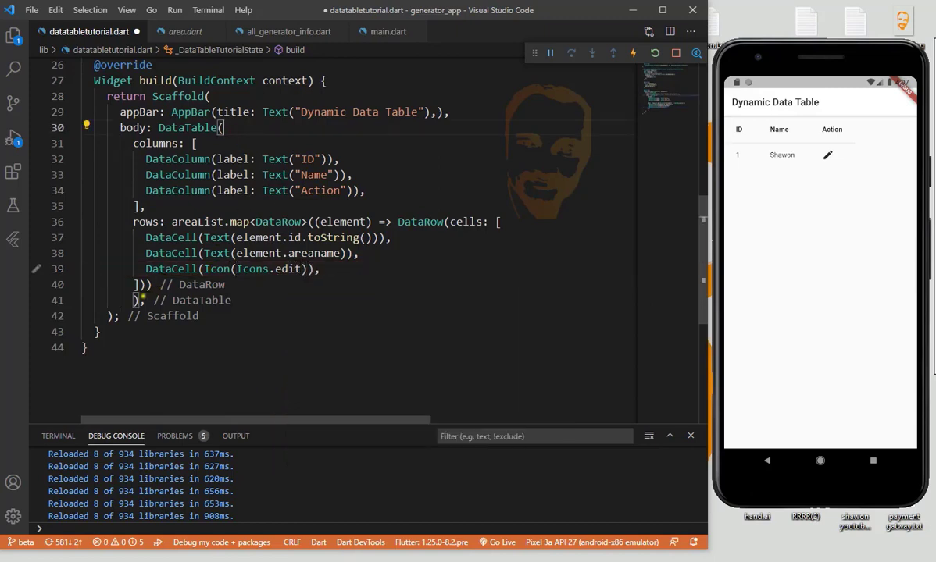
{"action": "type", "text": ".to"}
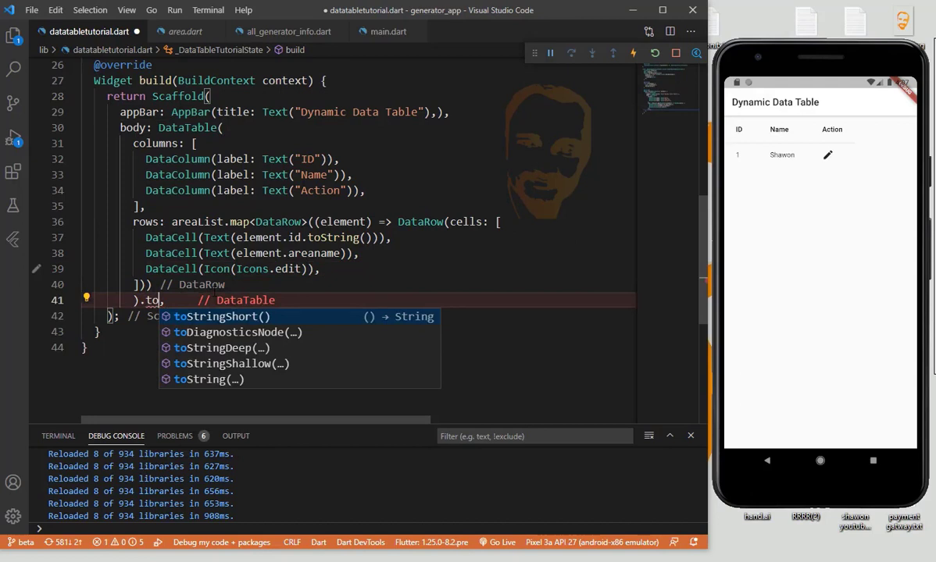
{"action": "key", "text": "Backspace"}
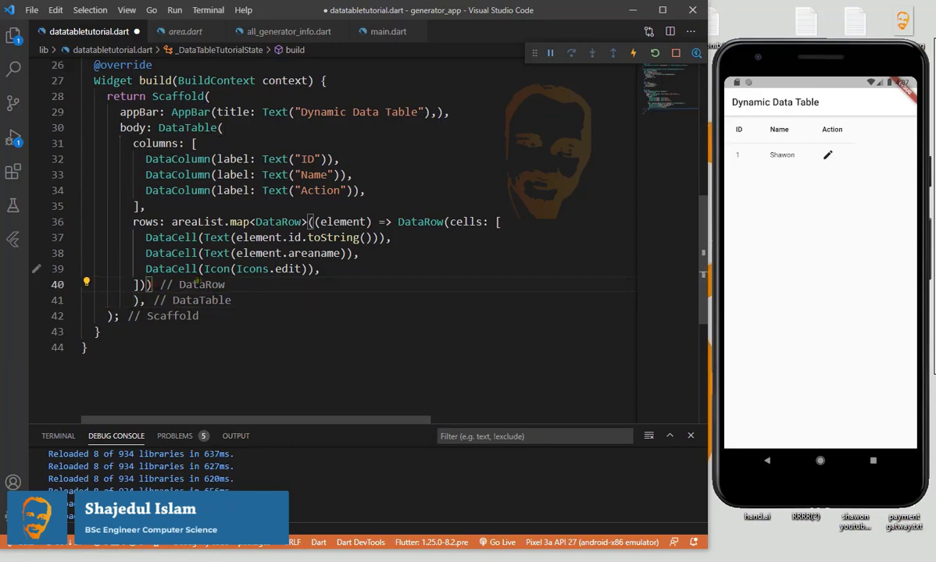
{"action": "type", "text": ".to"}
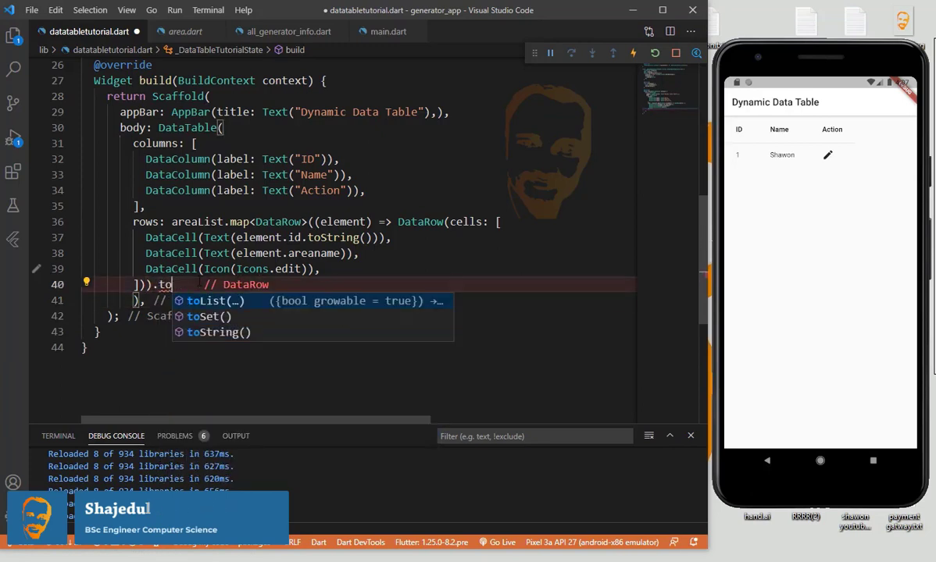